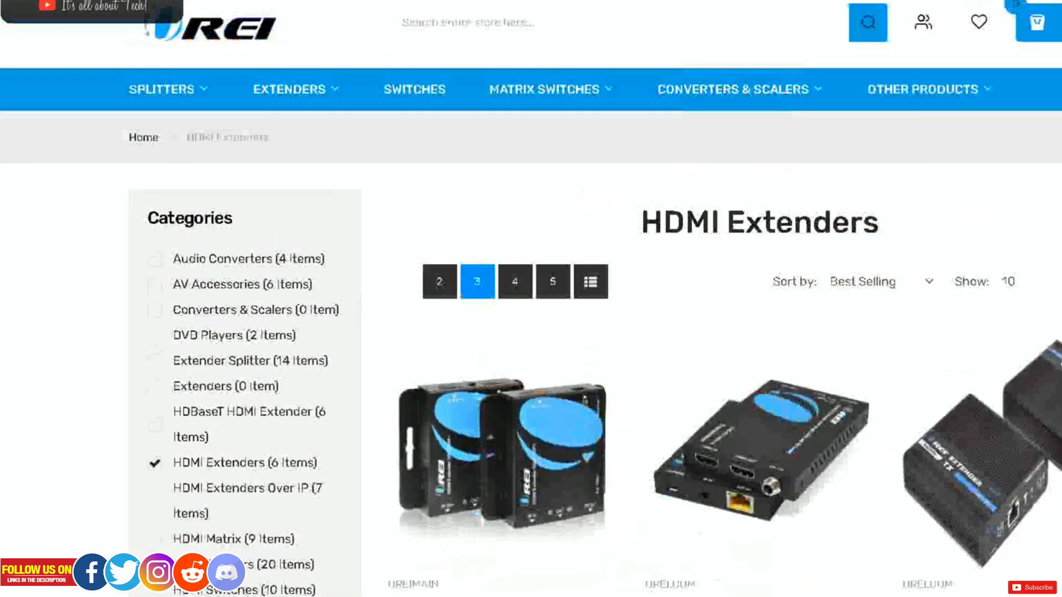
- Scroll the HDMI Extenders category to reveal product names, ratings and prices
scroll(down, 3)
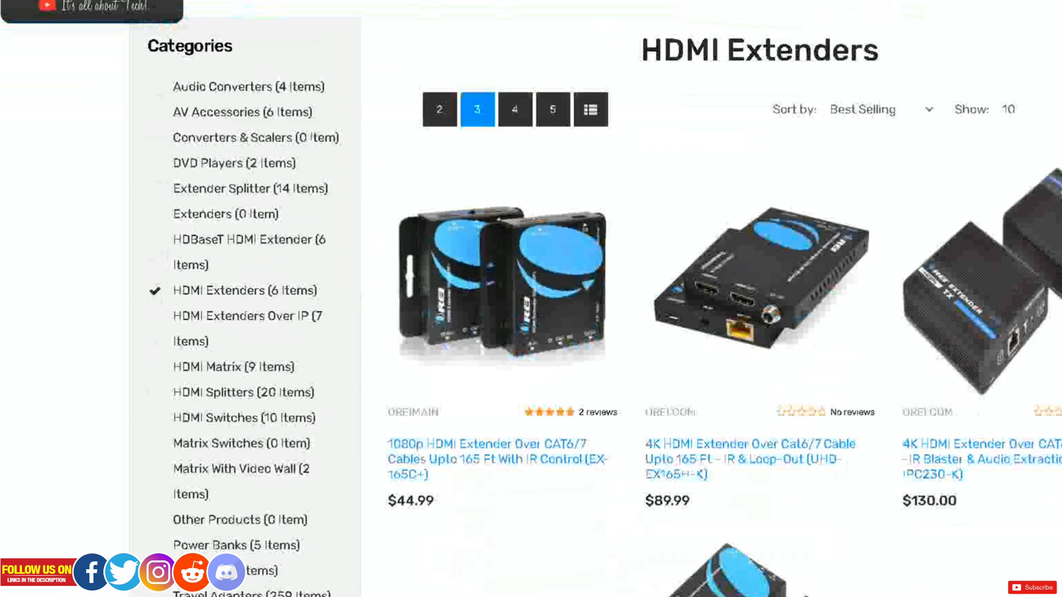
scroll(down, 3)
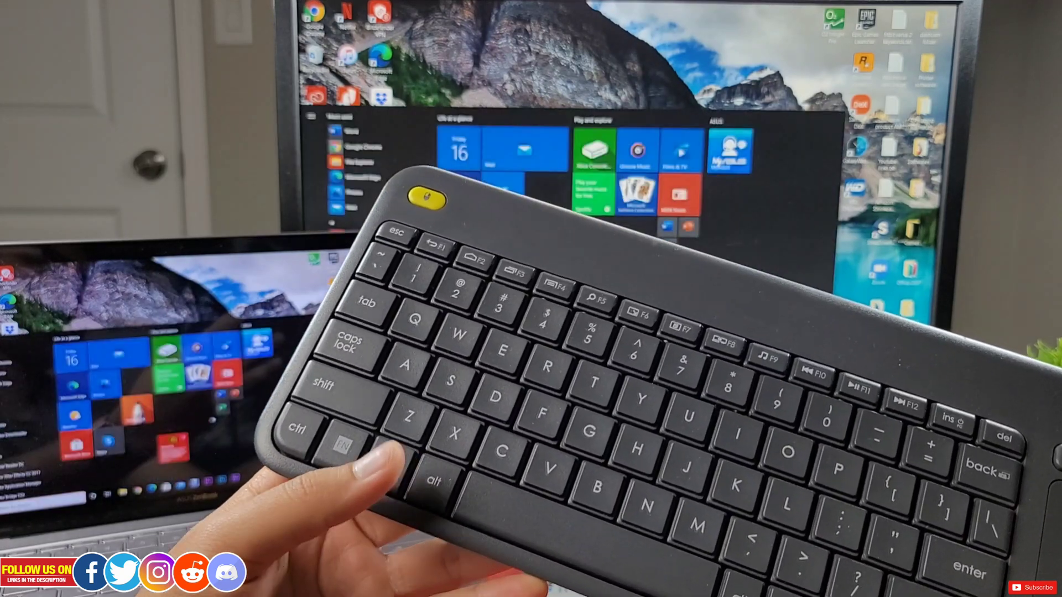
- Bring up the Project panel with Win+P and choose Duplicate to mirror onto the monitor
key(Win+p)
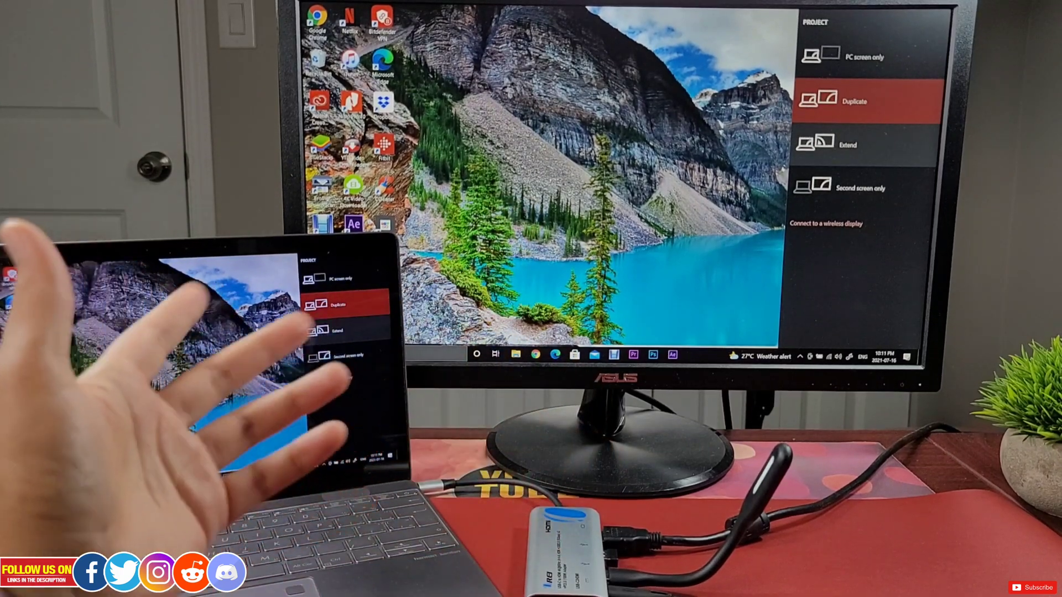
click(336, 331)
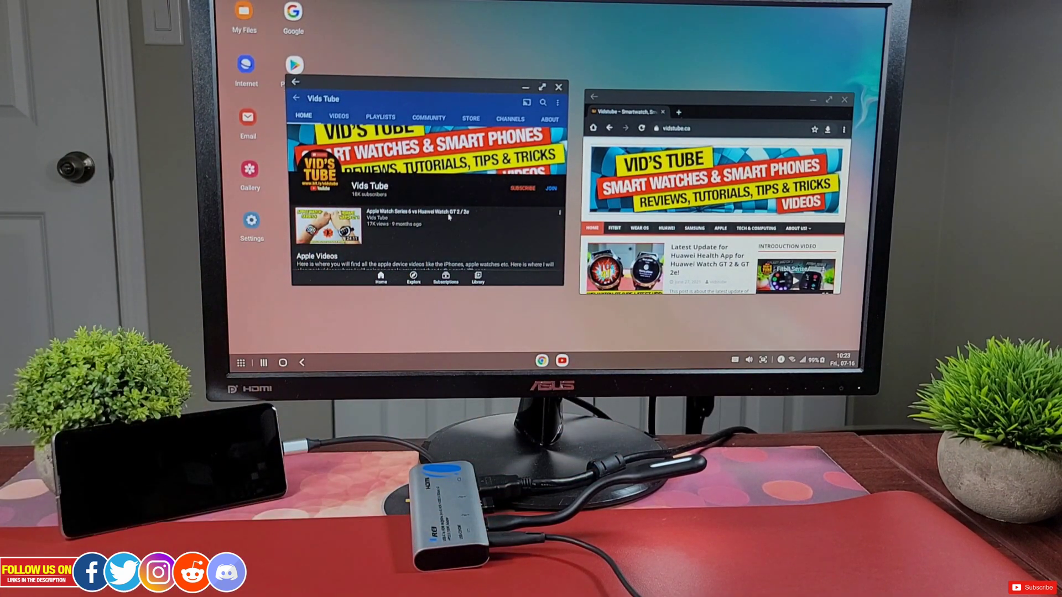
- Scroll the vidstube.ca page in Chrome beside the Vids Tube YouTube channel window
scroll(down, 3)
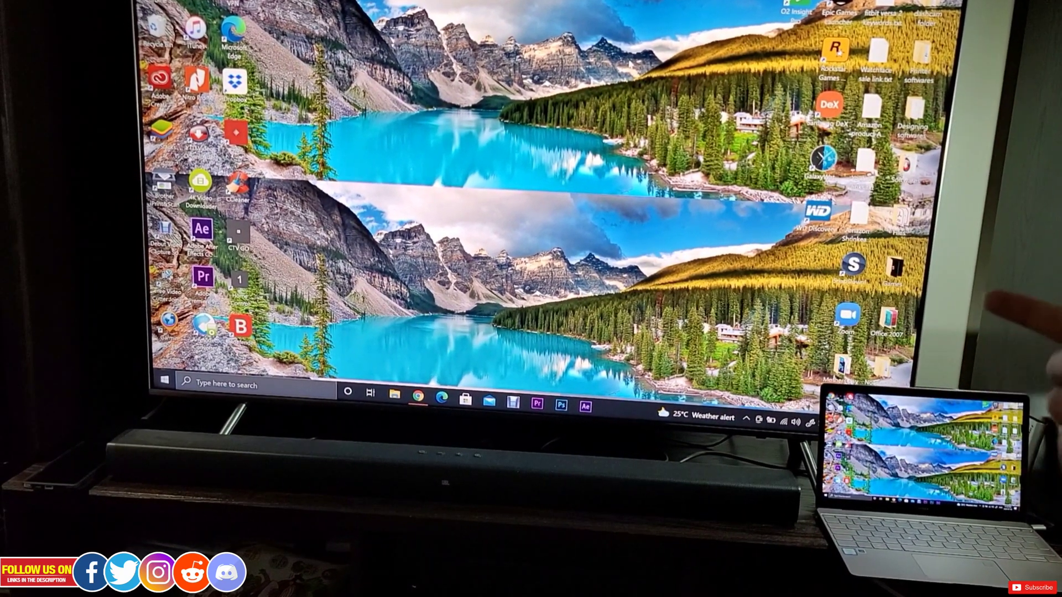
- Duplicate the laptop onto the TV and show Display settings at 3840 × 2160 with 250% scaling
click(165, 384)
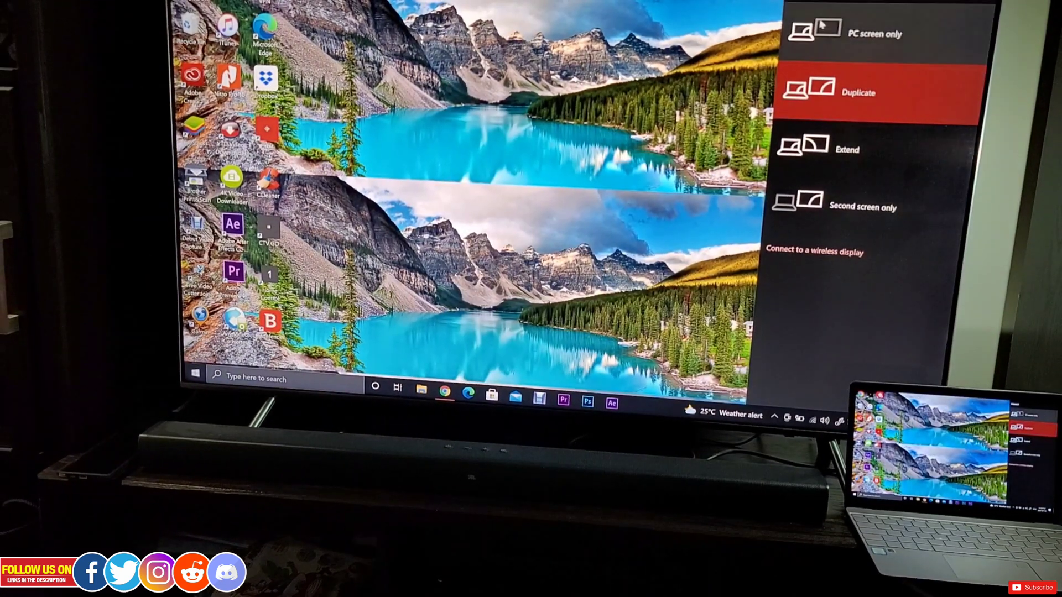
key(Win+P)
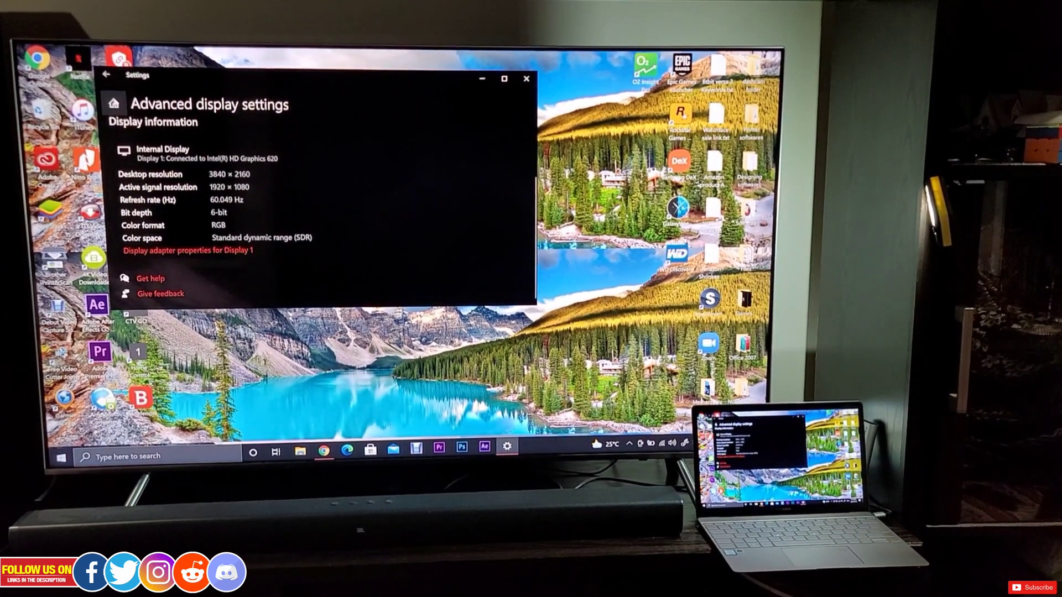
click(106, 75)
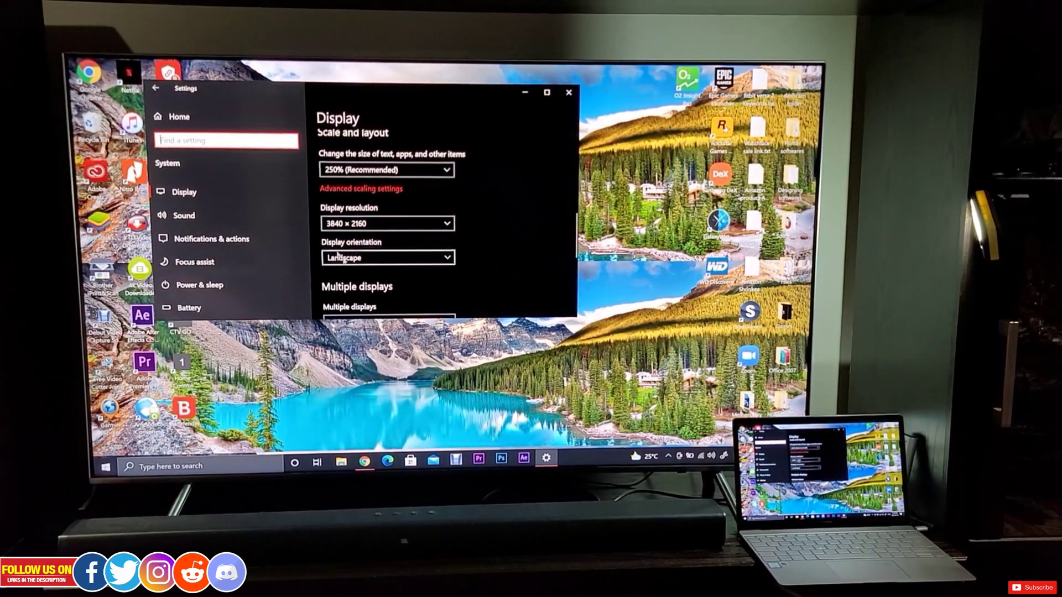